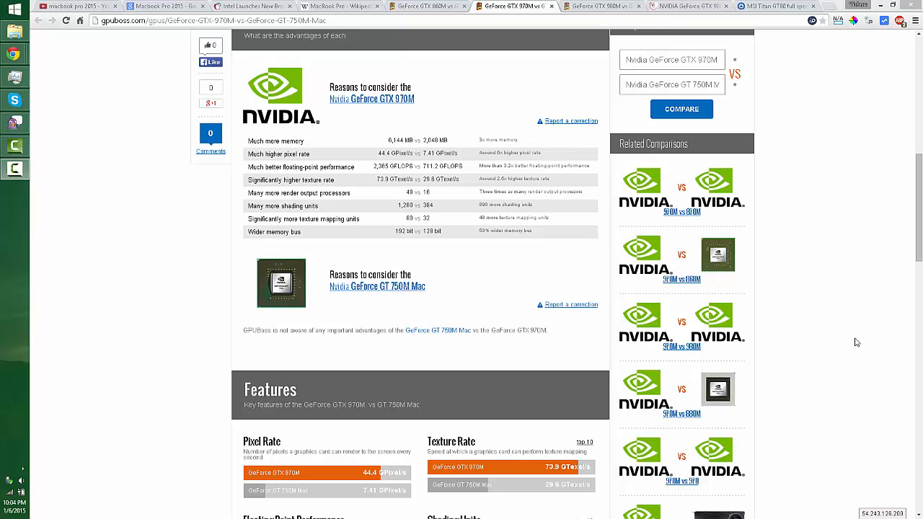
{"action": "mouse_move", "coordinate": [872, 345]}
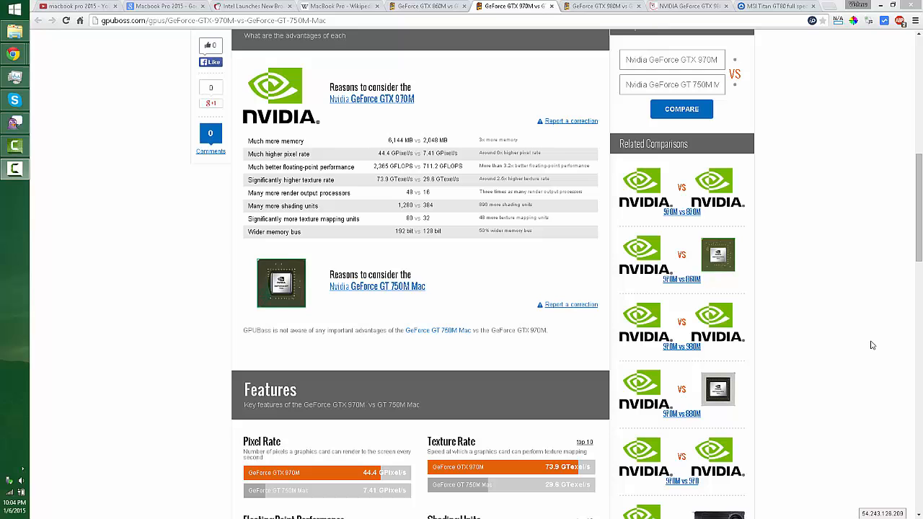
{"action": "mouse_move", "coordinate": [367, 276]}
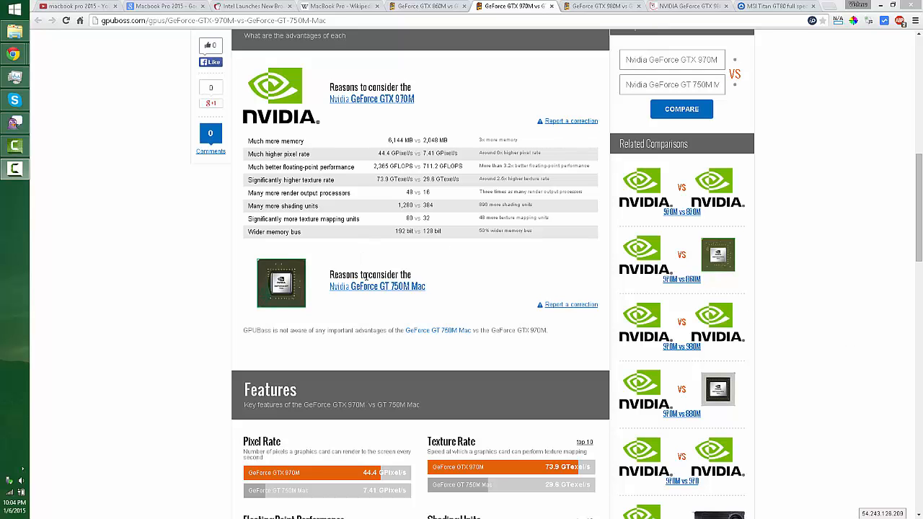
Switch to the MacBook Pro Wikipedia article and read its third-generation Retina section
{"action": "left_click", "coordinate": [339, 6]}
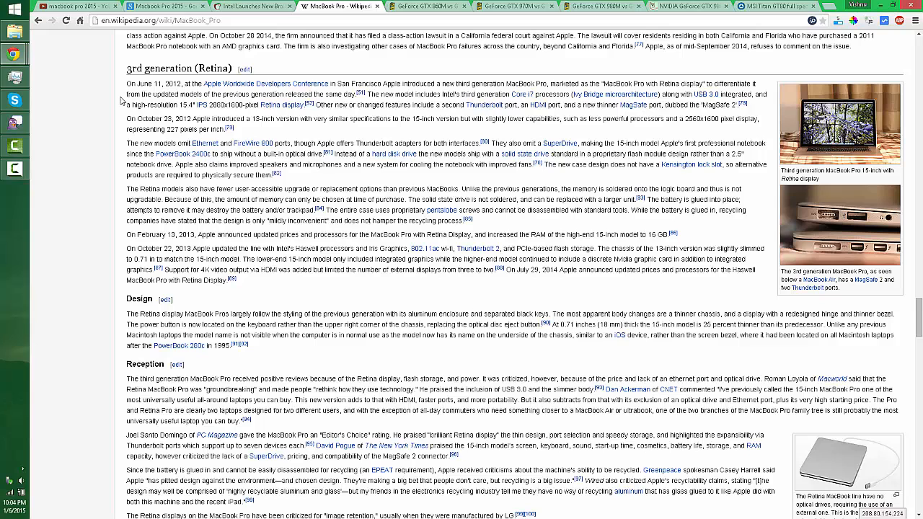
{"action": "mouse_move", "coordinate": [426, 12]}
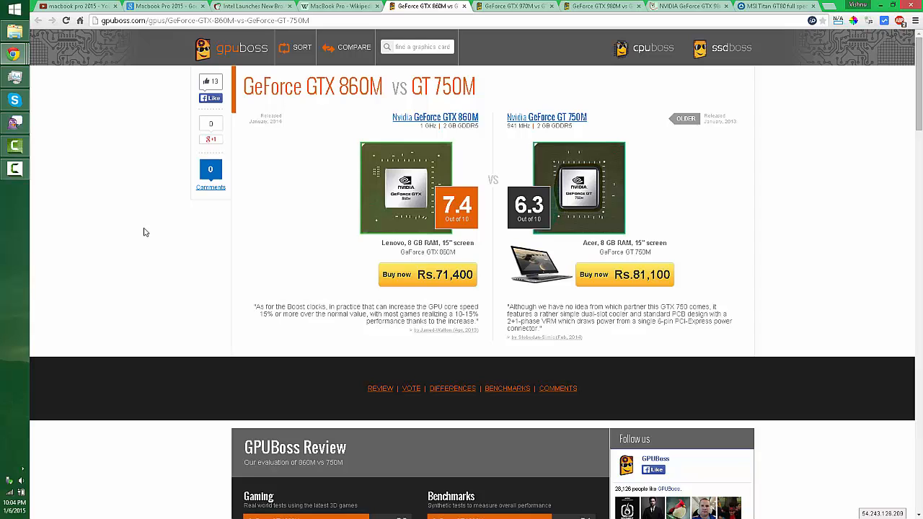
{"action": "mouse_move", "coordinate": [235, 285]}
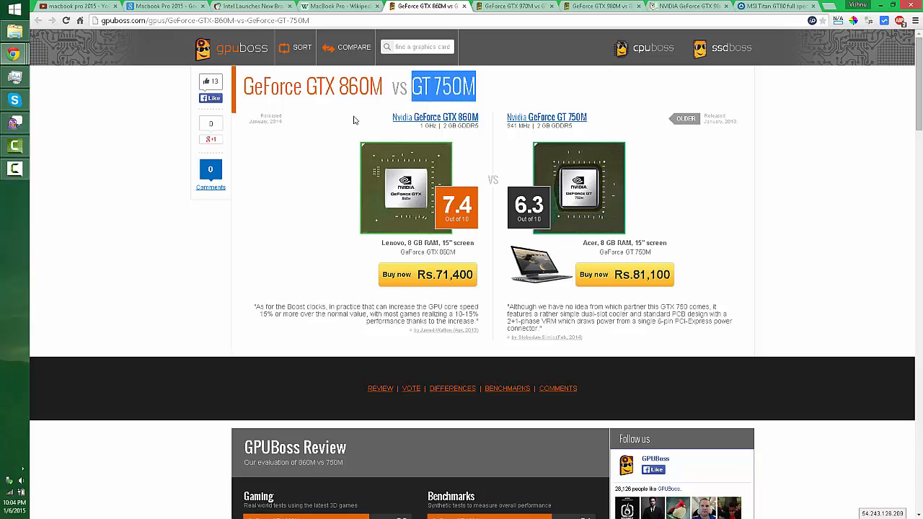
{"action": "mouse_move", "coordinate": [229, 284]}
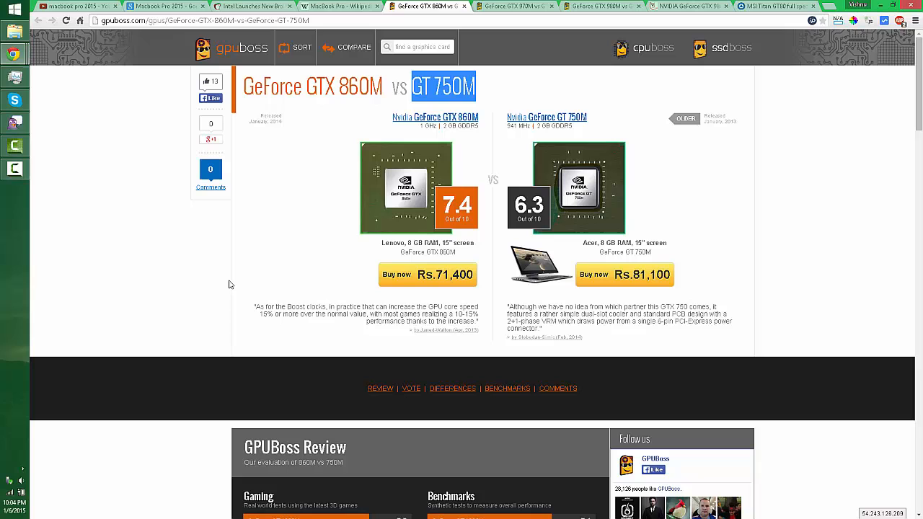
Scroll the GTX 860M vs GT 750M page to the review scores, 7.4 versus 6.3
{"action": "scroll", "scroll_direction": "down", "scroll_amount": 3}
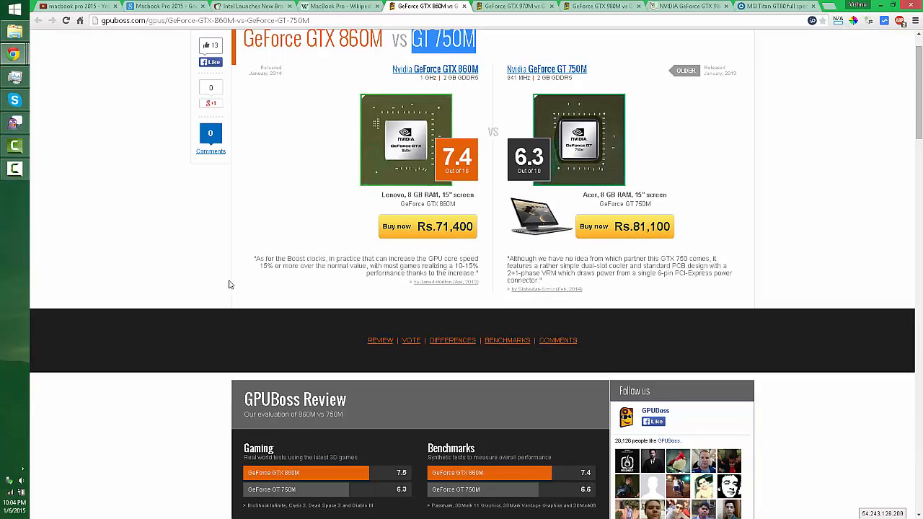
{"action": "scroll", "scroll_direction": "down", "scroll_amount": 3}
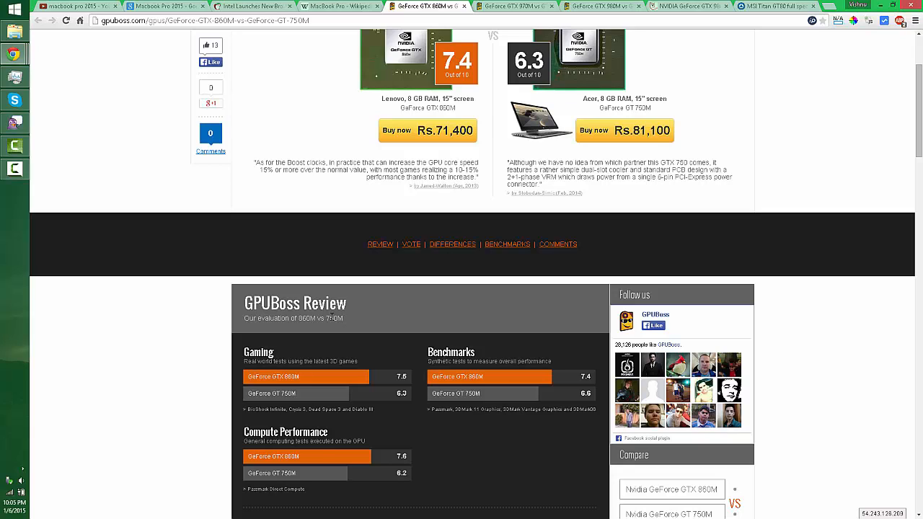
{"action": "scroll", "scroll_direction": "down", "scroll_amount": 3}
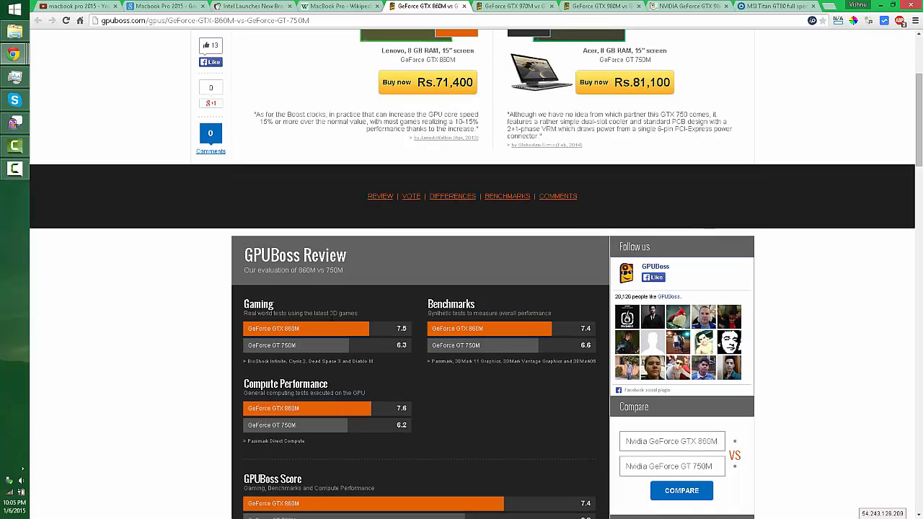
{"action": "scroll", "scroll_direction": "down", "scroll_amount": 3}
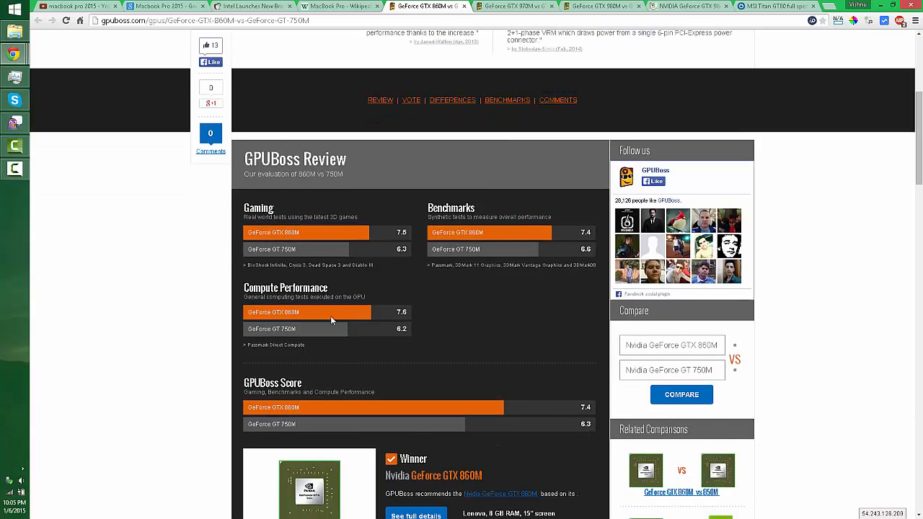
{"action": "scroll", "scroll_direction": "down", "scroll_amount": 3}
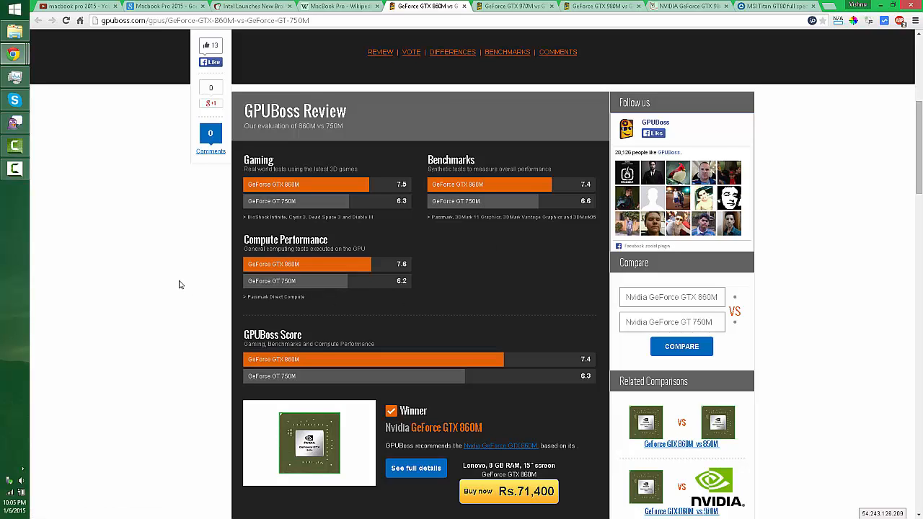
{"action": "mouse_move", "coordinate": [184, 281]}
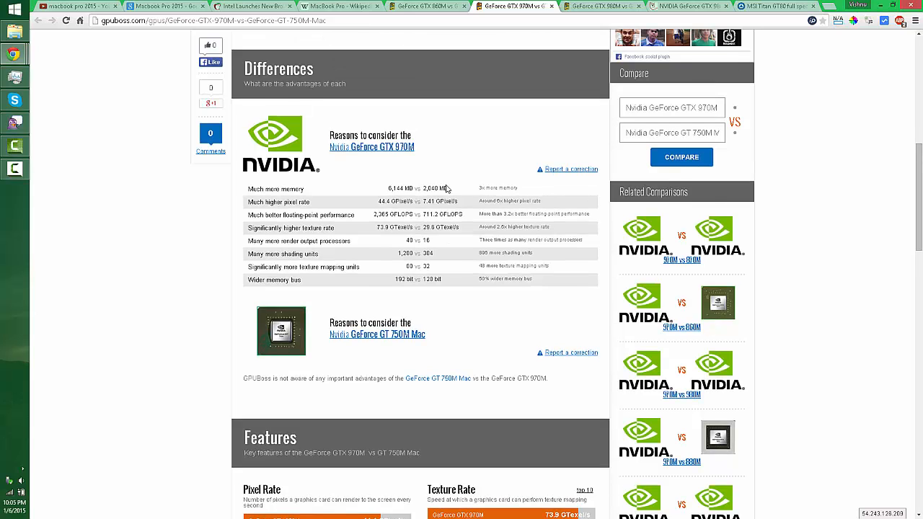
{"action": "scroll", "scroll_direction": "up", "scroll_amount": 3}
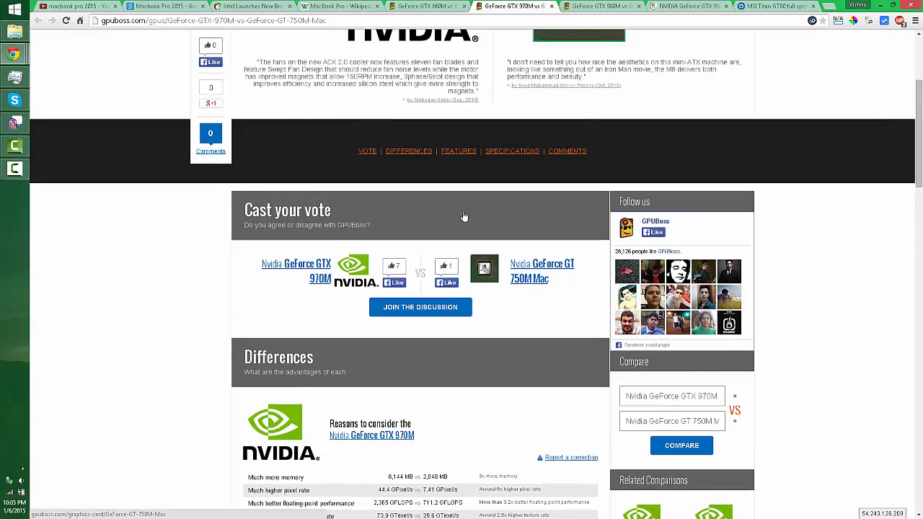
{"action": "scroll", "scroll_direction": "up", "scroll_amount": 3}
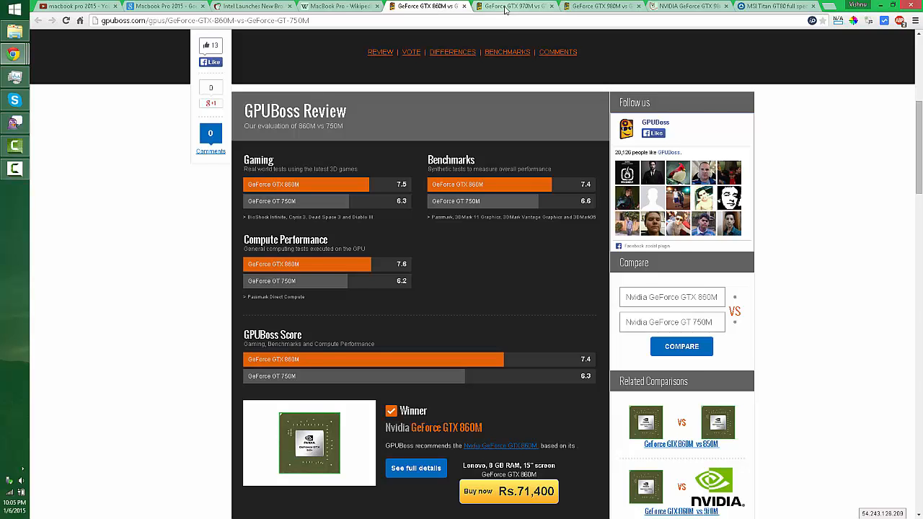
Review the GTX 970M vs GT 750M Mac Differences and Features sections
{"action": "left_click", "coordinate": [504, 6]}
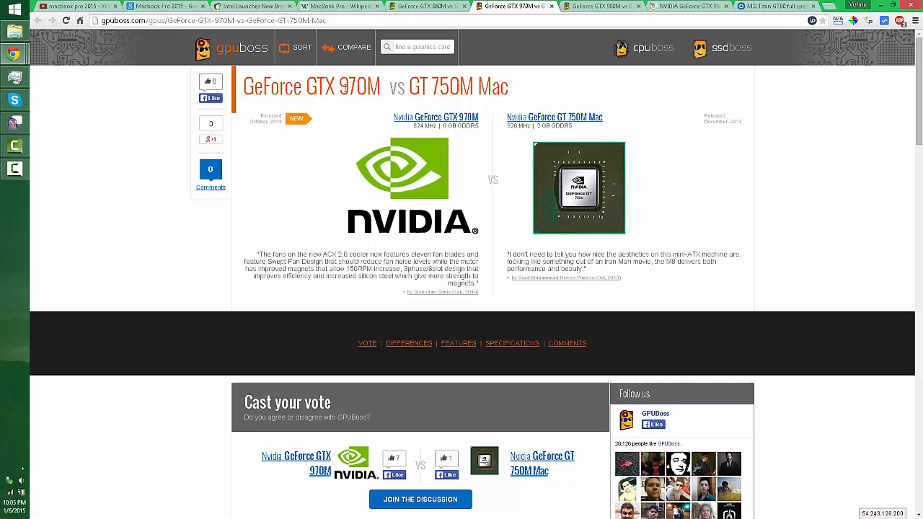
{"action": "scroll", "scroll_direction": "down", "scroll_amount": 3}
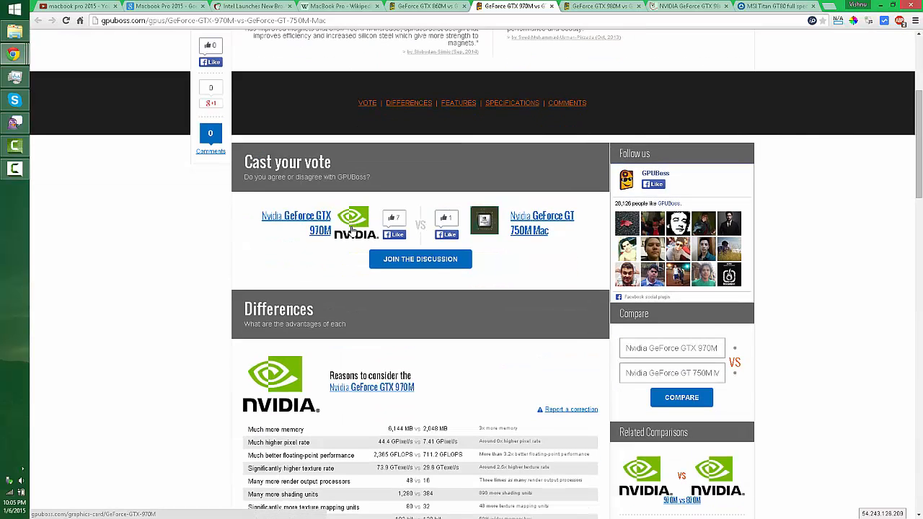
{"action": "scroll", "scroll_direction": "down", "scroll_amount": 3}
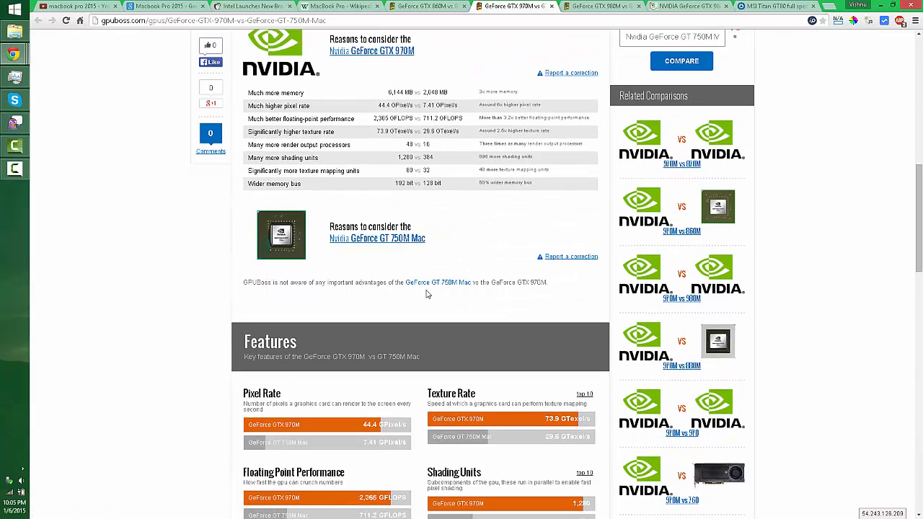
{"action": "mouse_move", "coordinate": [331, 253]}
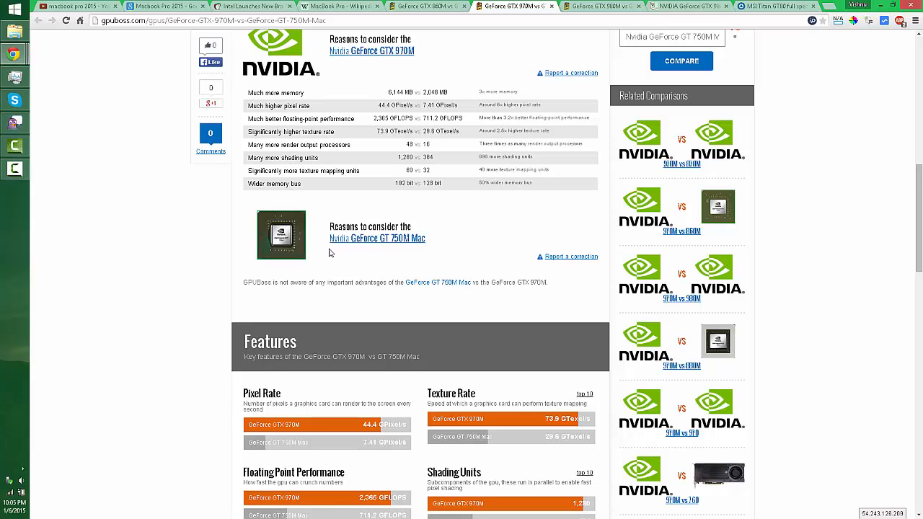
{"action": "scroll", "scroll_direction": "down", "scroll_amount": 3}
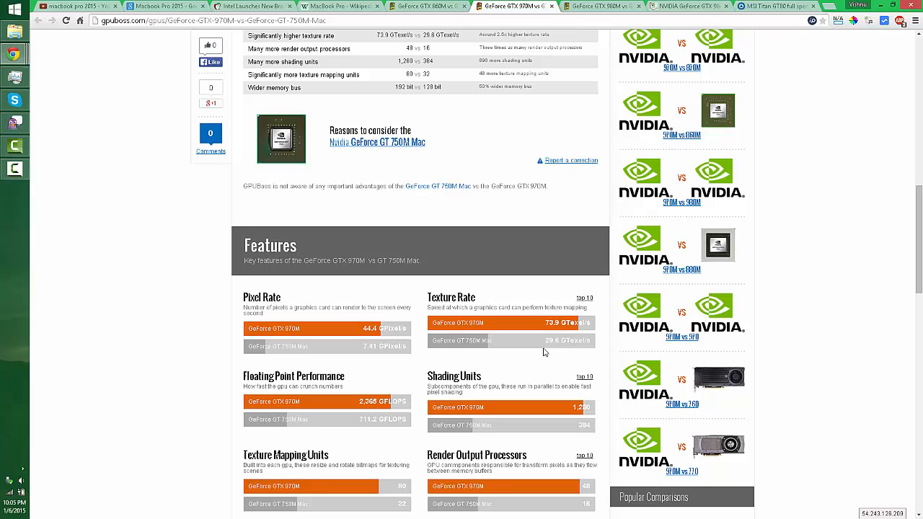
{"action": "mouse_move", "coordinate": [542, 352]}
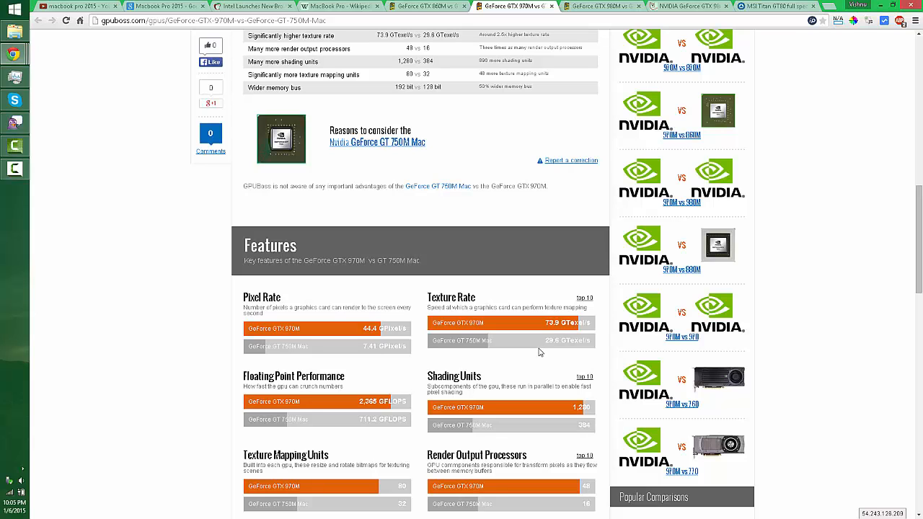
{"action": "scroll", "scroll_direction": "down", "scroll_amount": 3}
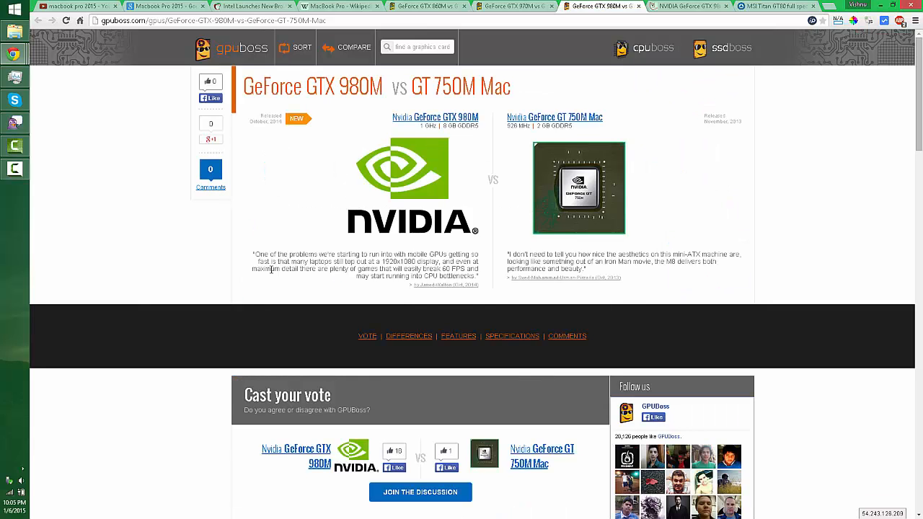
Scroll the Notebookcheck GTX 980M page down to its 3DMark benchmark rankings
{"action": "scroll", "scroll_direction": "down", "scroll_amount": 3}
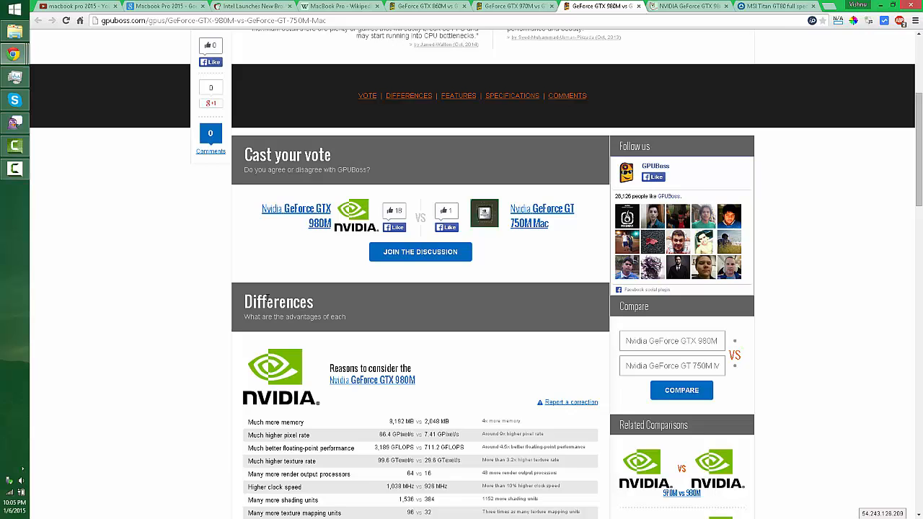
{"action": "scroll", "scroll_direction": "down", "scroll_amount": 3}
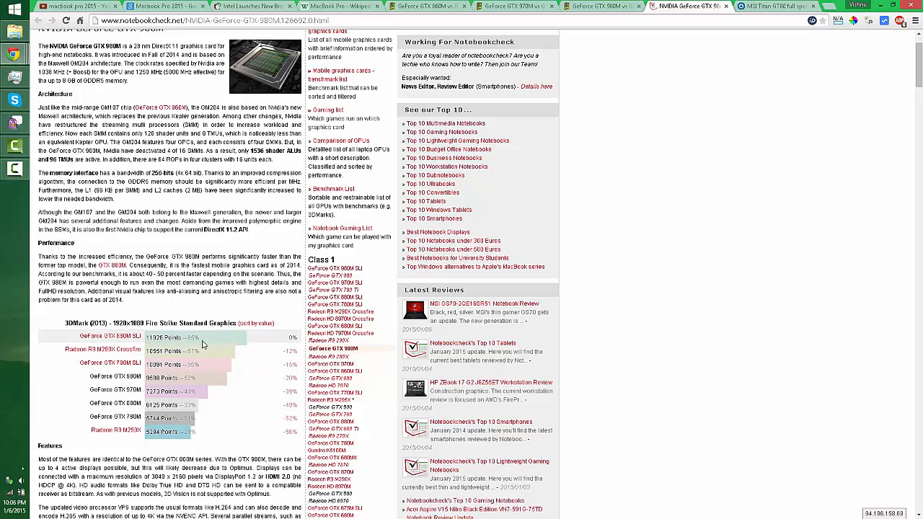
Switch to the TechSpot article on the MSI Titan GT80's full specs
{"action": "left_click", "coordinate": [775, 6]}
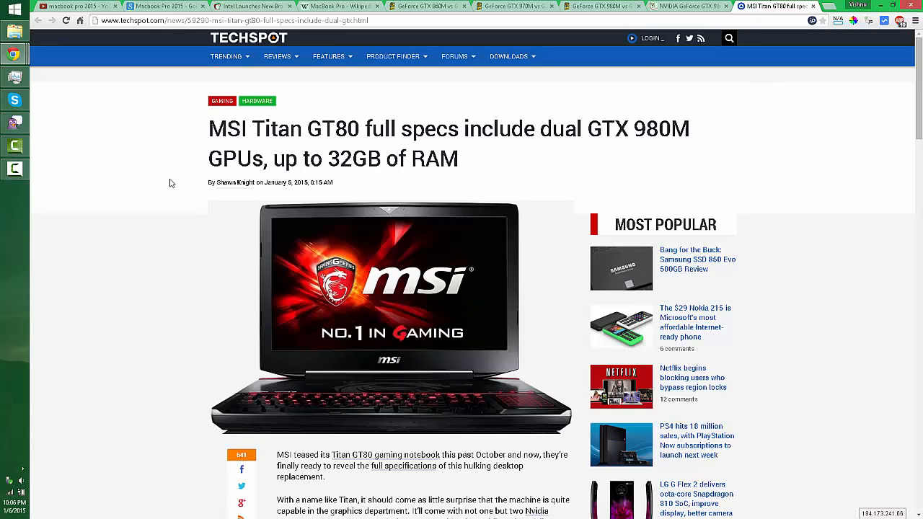
{"action": "mouse_move", "coordinate": [112, 248]}
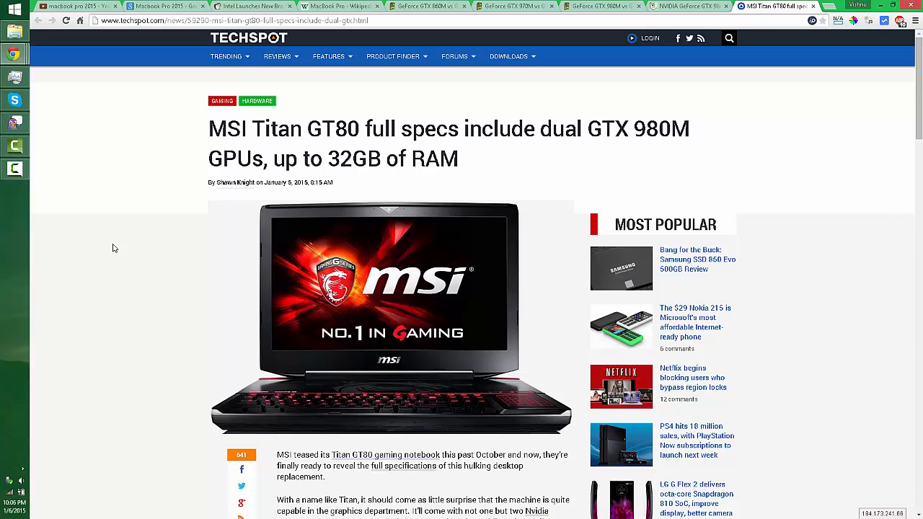
{"action": "mouse_move", "coordinate": [139, 257]}
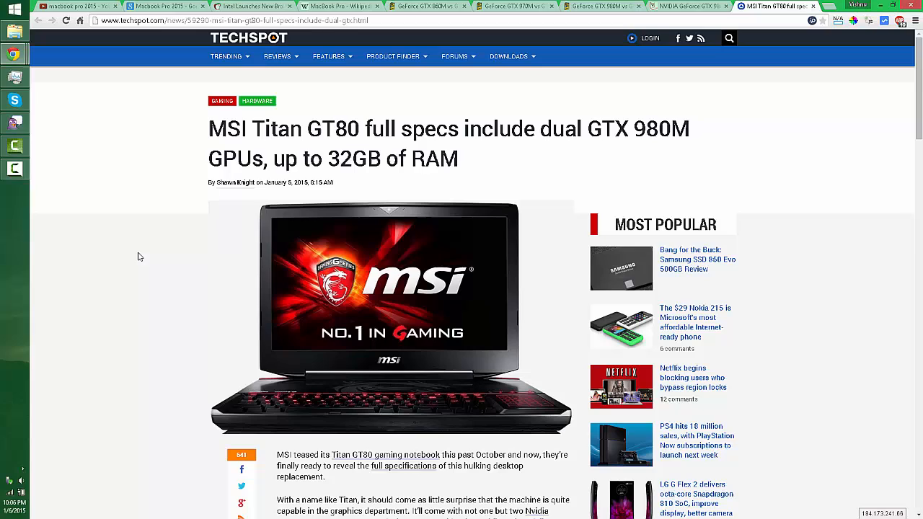
{"action": "mouse_move", "coordinate": [142, 257]}
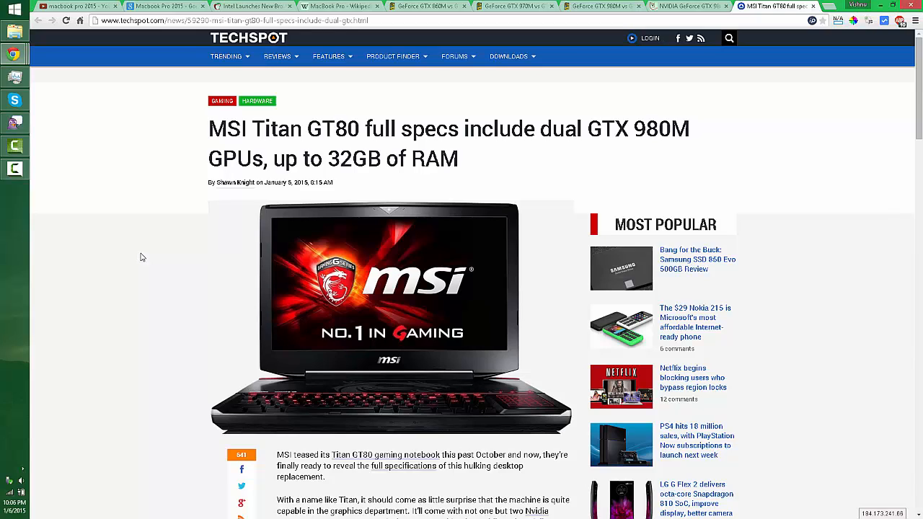
{"action": "mouse_move", "coordinate": [86, 253]}
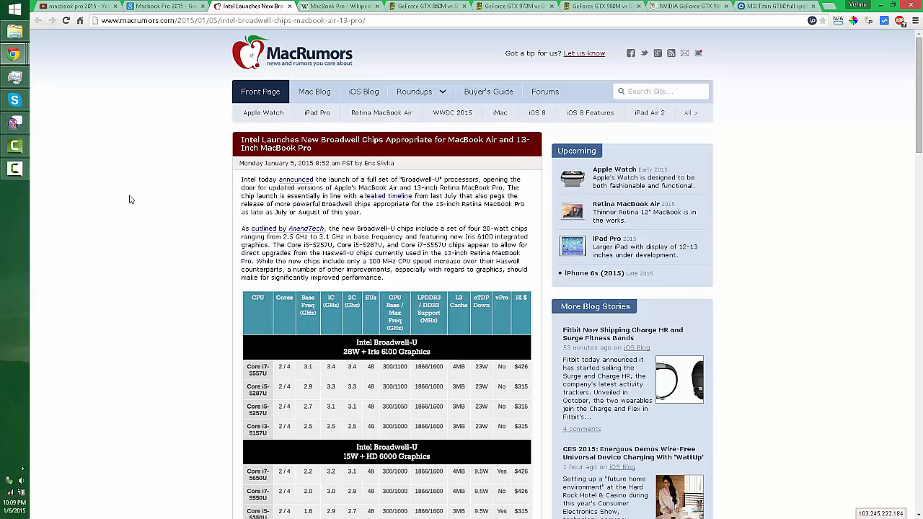
Read through the MacRumors Broadwell spec tables, then return to the MacBook Pro Wikipedia article
{"action": "scroll", "scroll_direction": "down", "scroll_amount": 3}
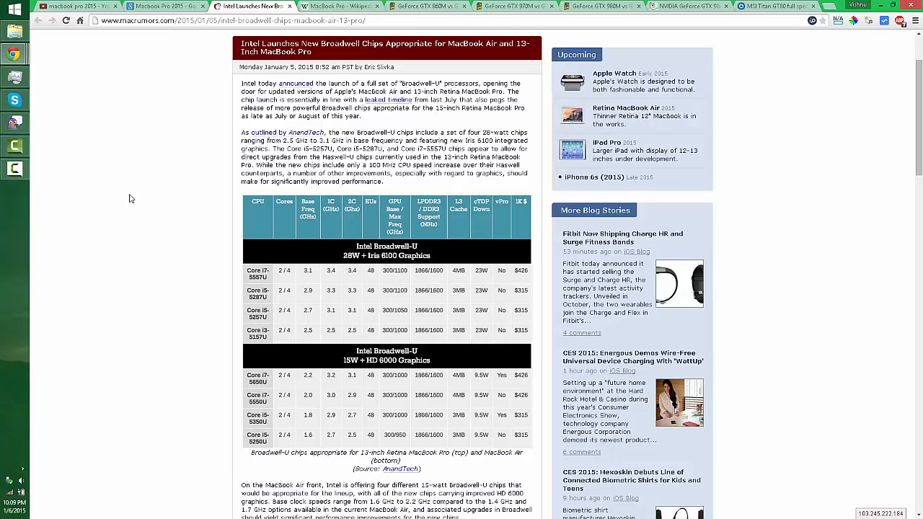
{"action": "scroll", "scroll_direction": "down", "scroll_amount": 3}
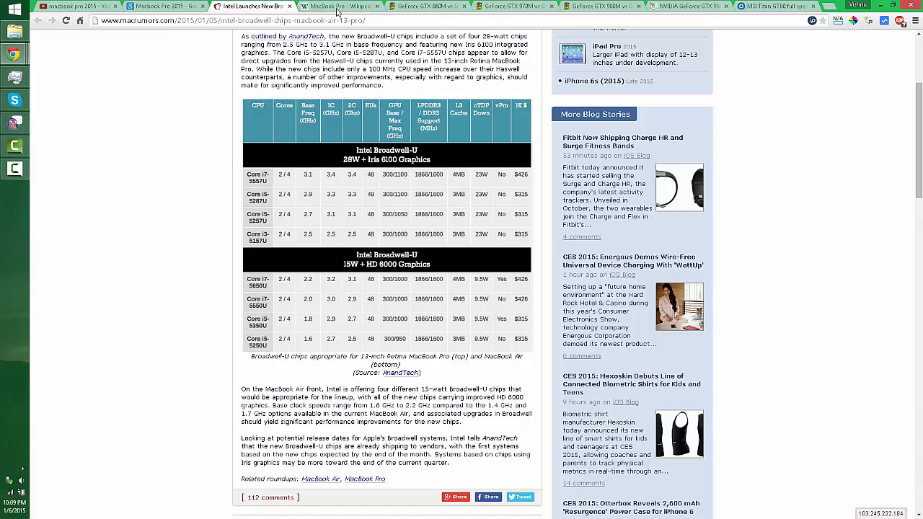
{"action": "left_click", "coordinate": [339, 6]}
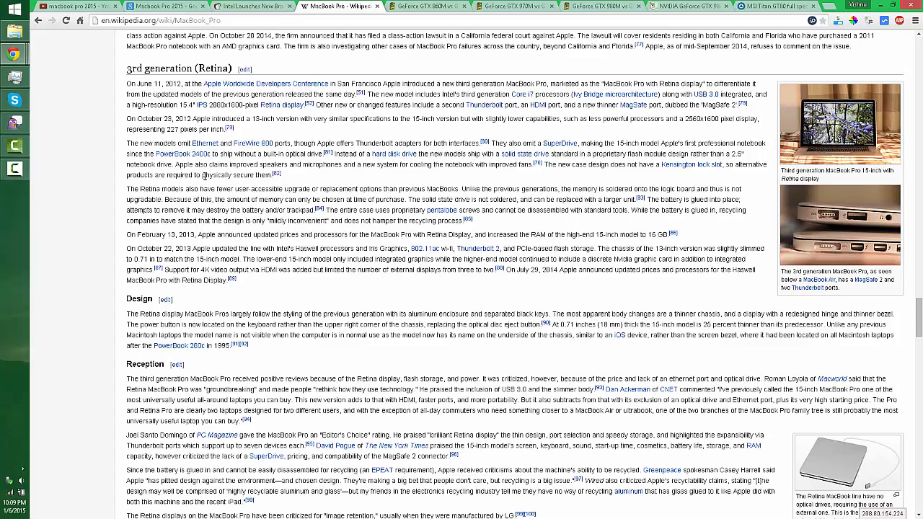
{"action": "mouse_move", "coordinate": [339, 259]}
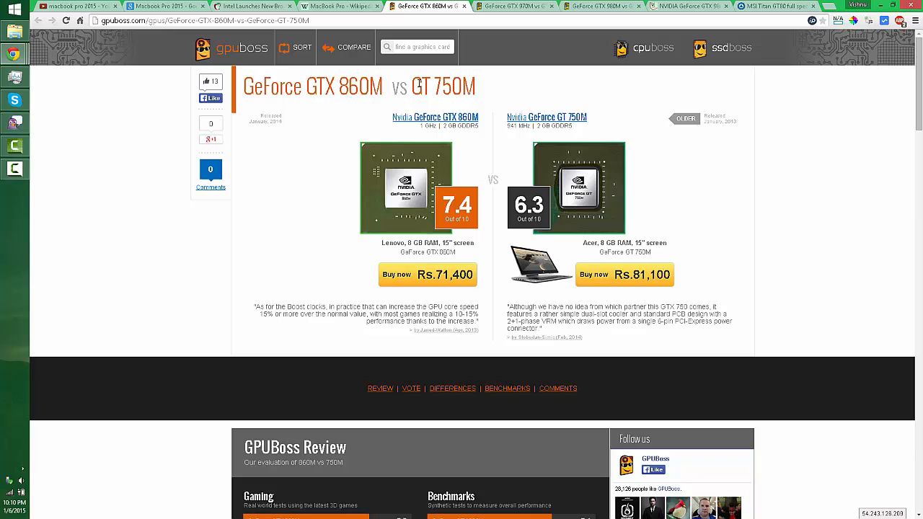
{"action": "mouse_move", "coordinate": [418, 83]}
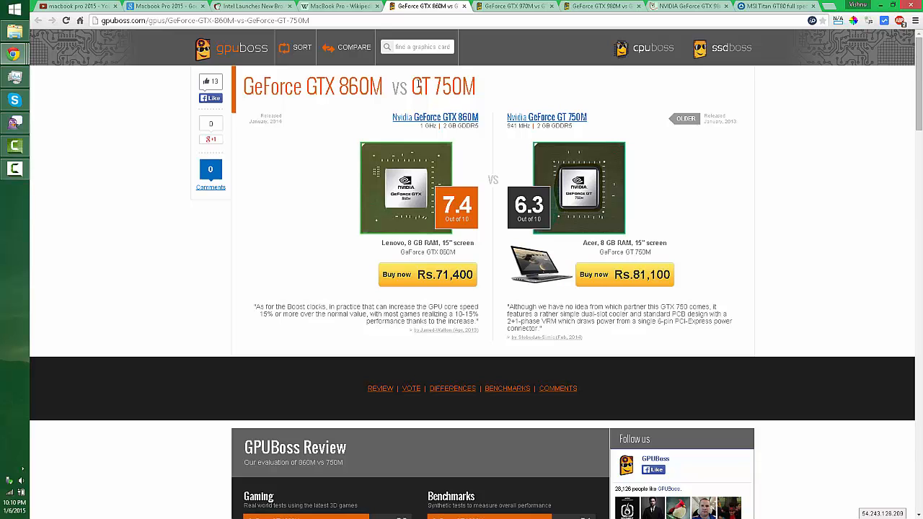
Scroll GPUBoss to the 860M vs 750M review scores, then return to TechSpot's Titan GT80 article
{"action": "scroll", "scroll_direction": "down", "scroll_amount": 3}
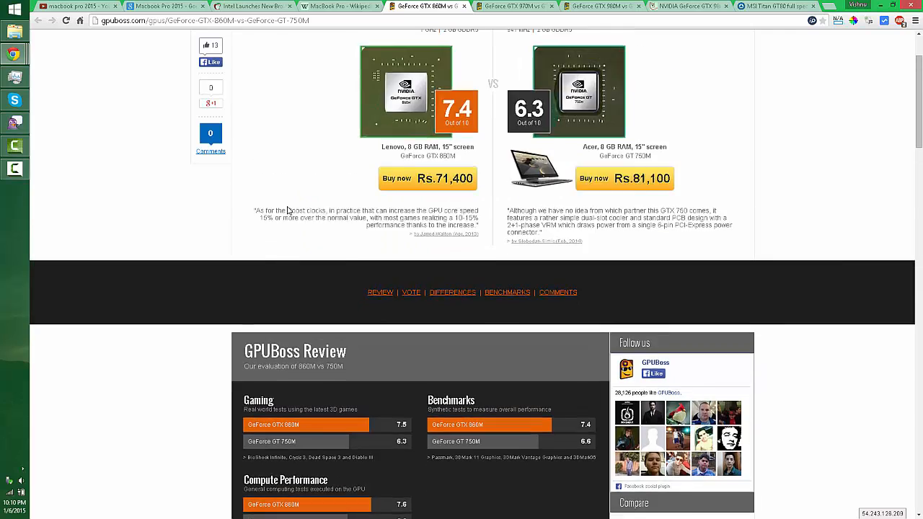
{"action": "left_click", "coordinate": [757, 5]}
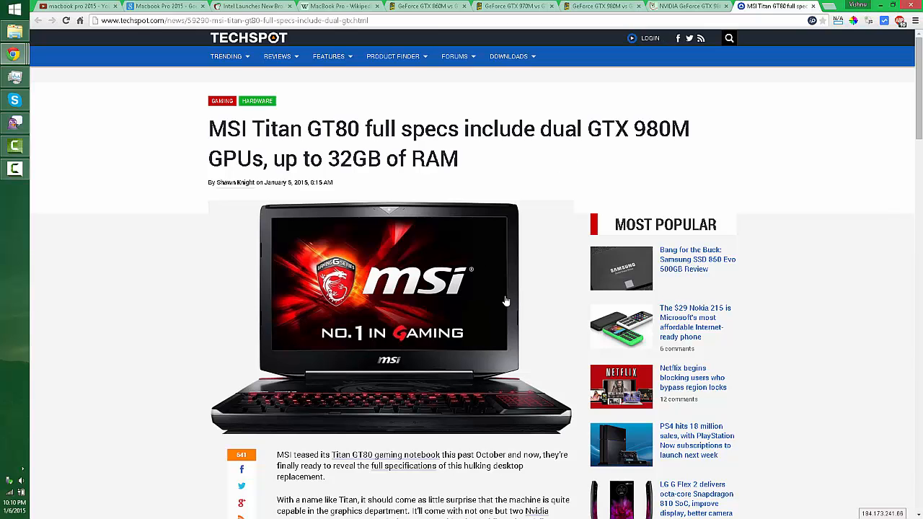
Scroll past the Titan GT80 photos to the $3,299 price paragraph and comments count
{"action": "scroll", "scroll_direction": "down", "scroll_amount": 3}
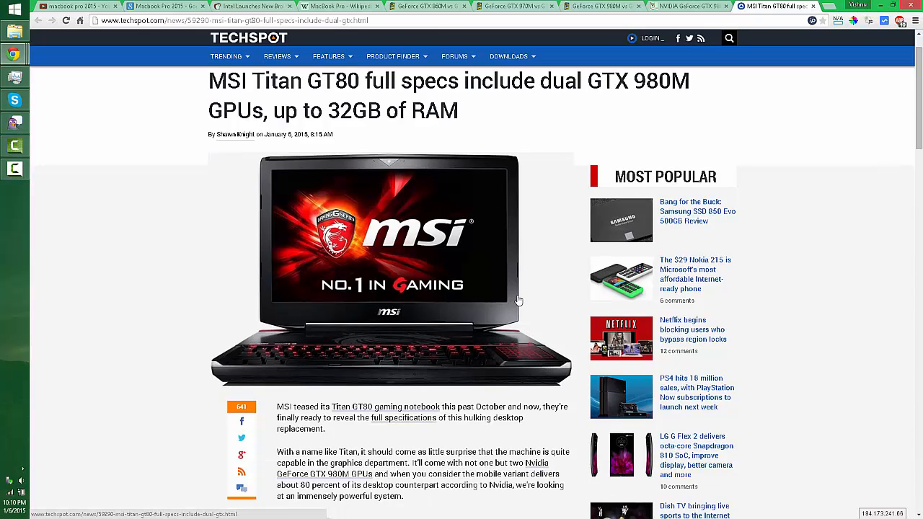
{"action": "scroll", "scroll_direction": "down", "scroll_amount": 3}
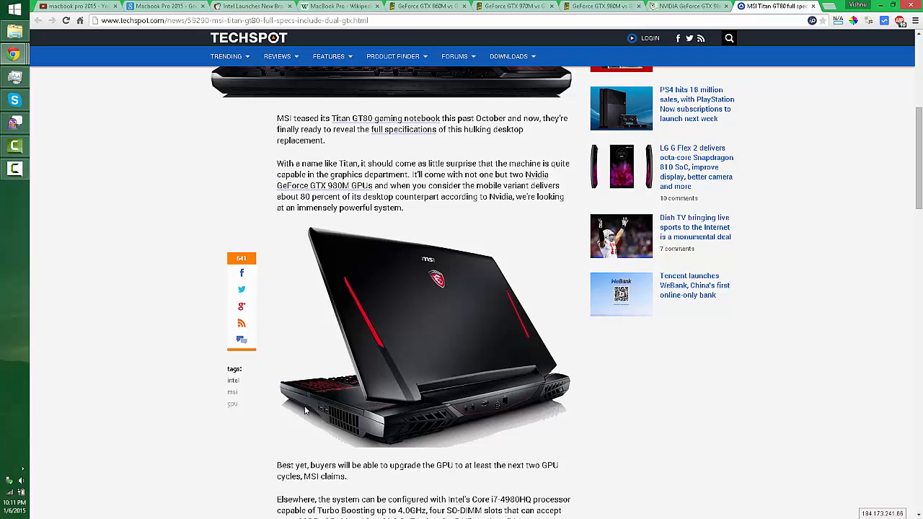
{"action": "mouse_move", "coordinate": [288, 414]}
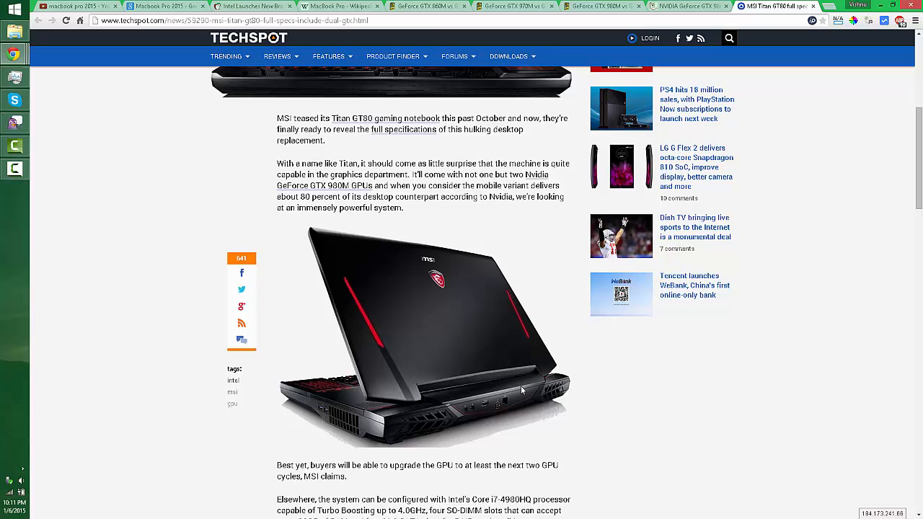
{"action": "mouse_move", "coordinate": [300, 258]}
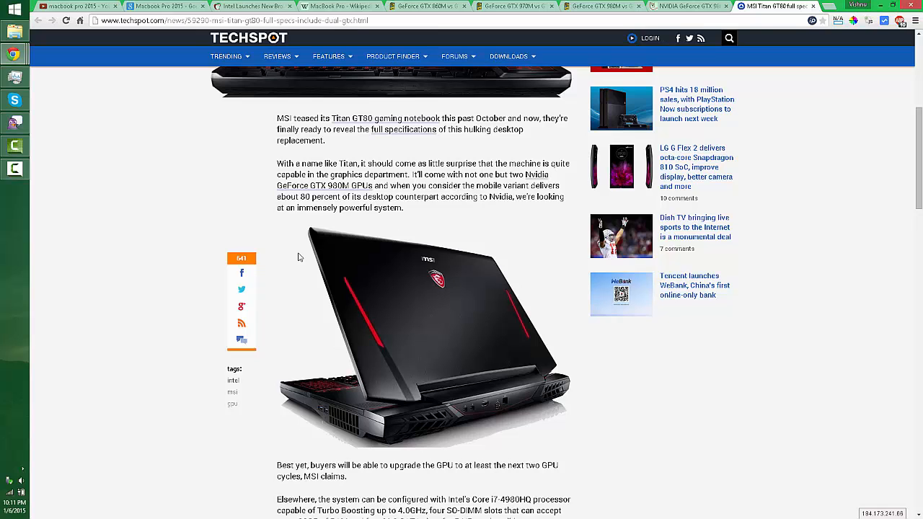
{"action": "scroll", "scroll_direction": "down", "scroll_amount": 3}
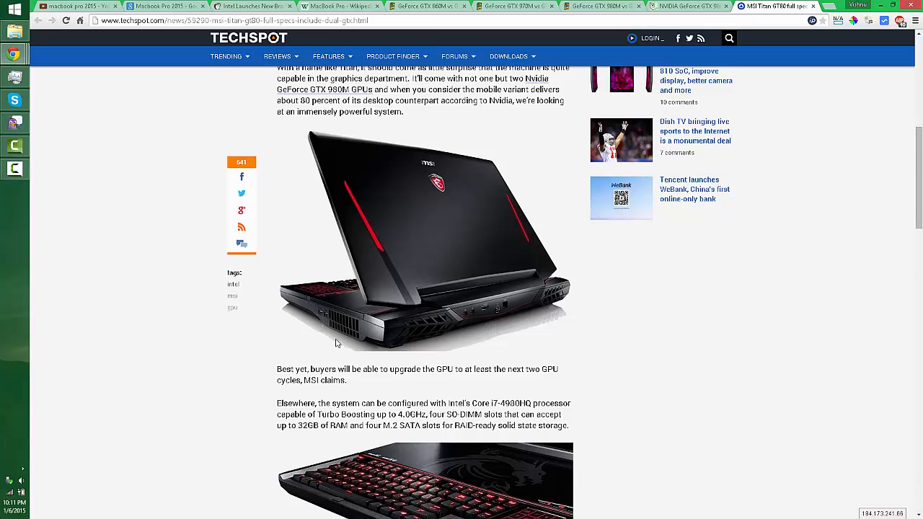
{"action": "scroll", "scroll_direction": "down", "scroll_amount": 3}
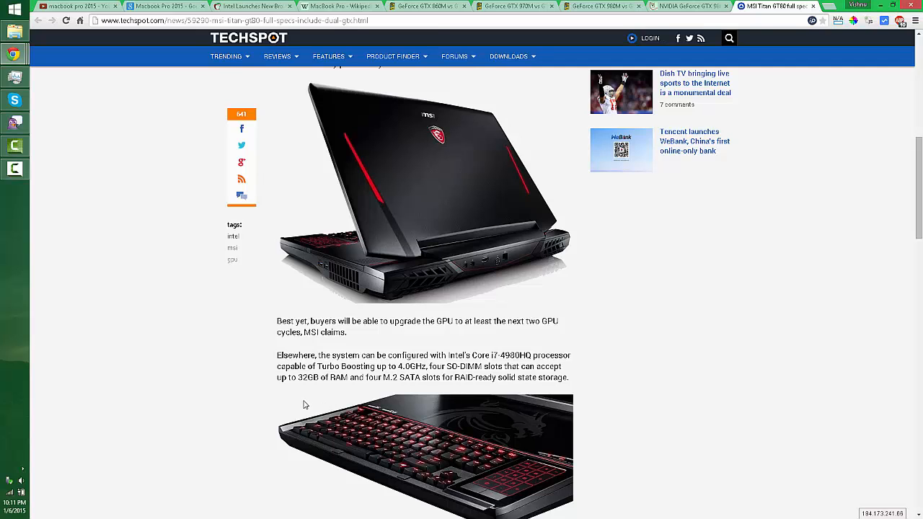
{"action": "scroll", "scroll_direction": "down", "scroll_amount": 3}
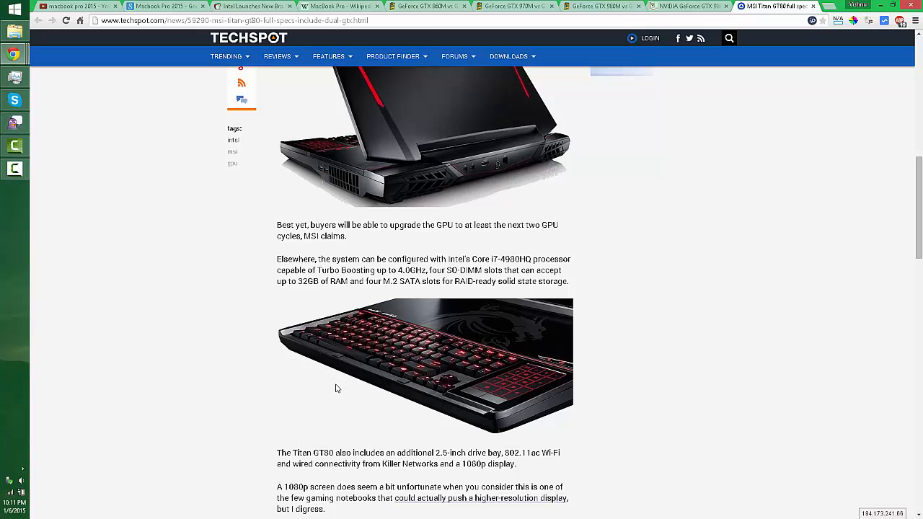
{"action": "mouse_move", "coordinate": [326, 388]}
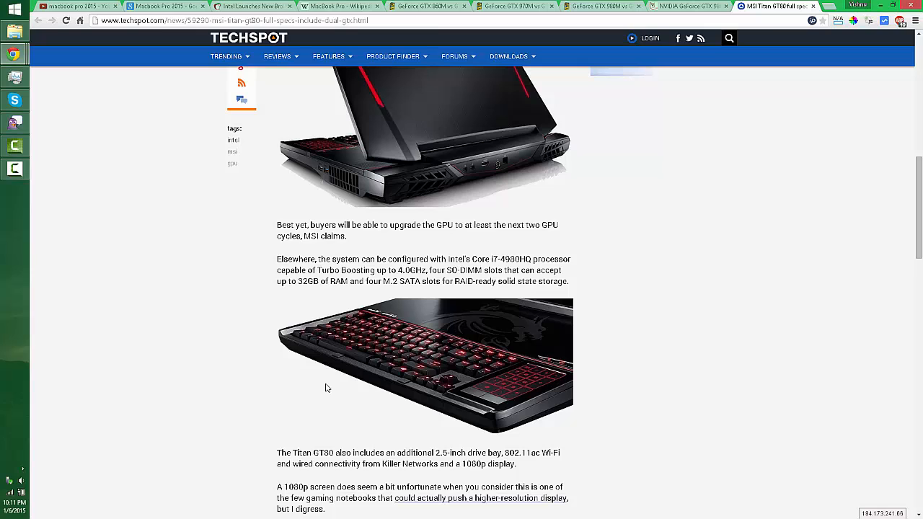
{"action": "scroll", "scroll_direction": "down", "scroll_amount": 3}
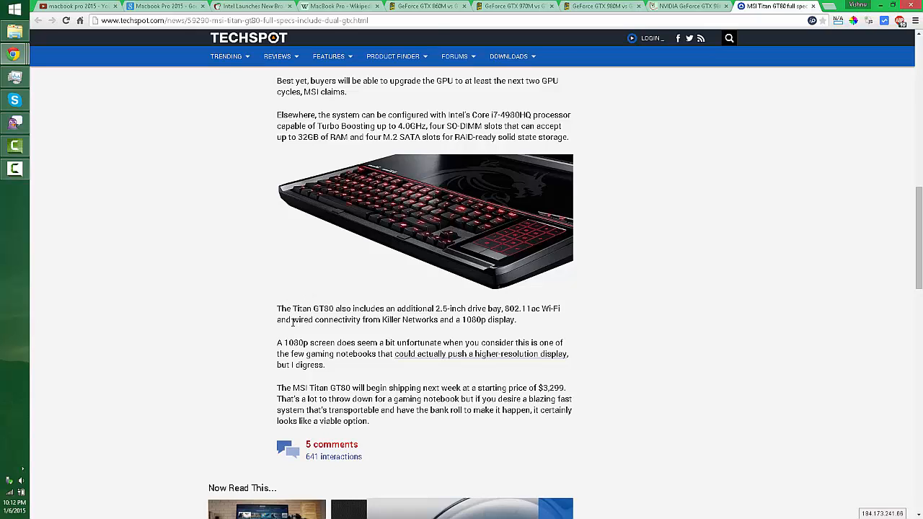
{"action": "mouse_move", "coordinate": [233, 247]}
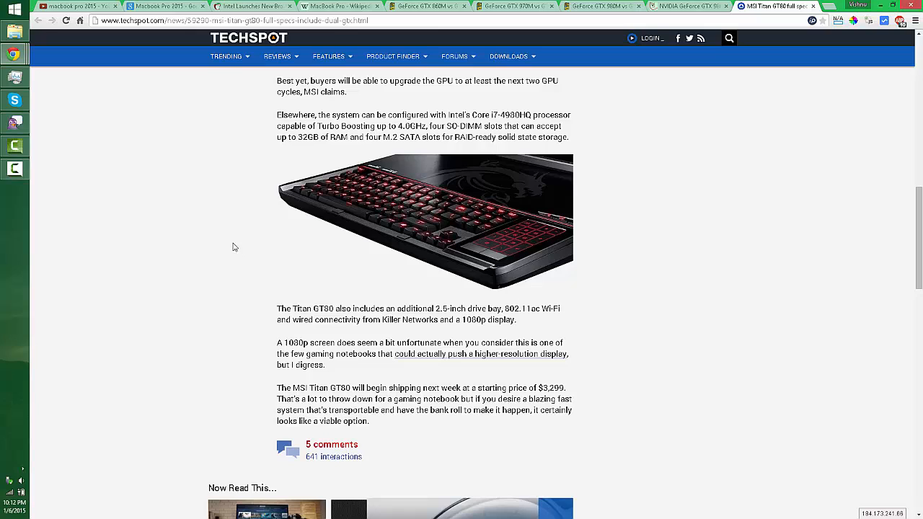